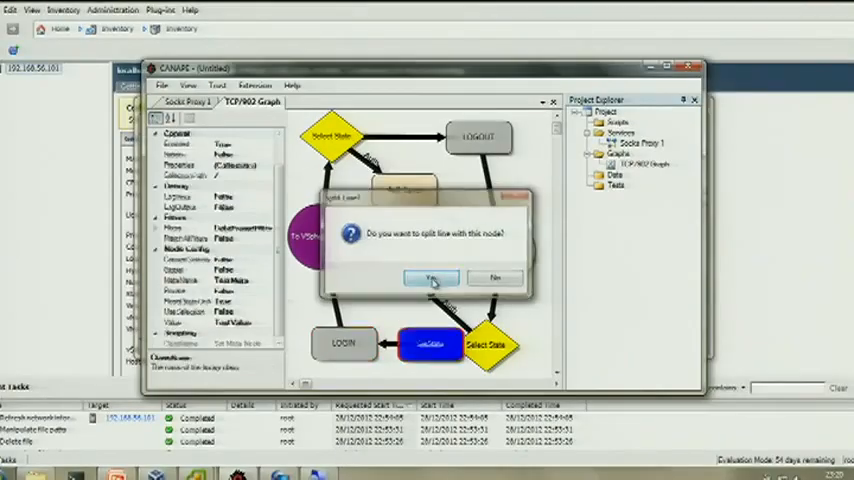
Insert the SetState node before LOGIN, storing meta name State with value Auth
{"action": "left_click", "coordinate": [430, 278]}
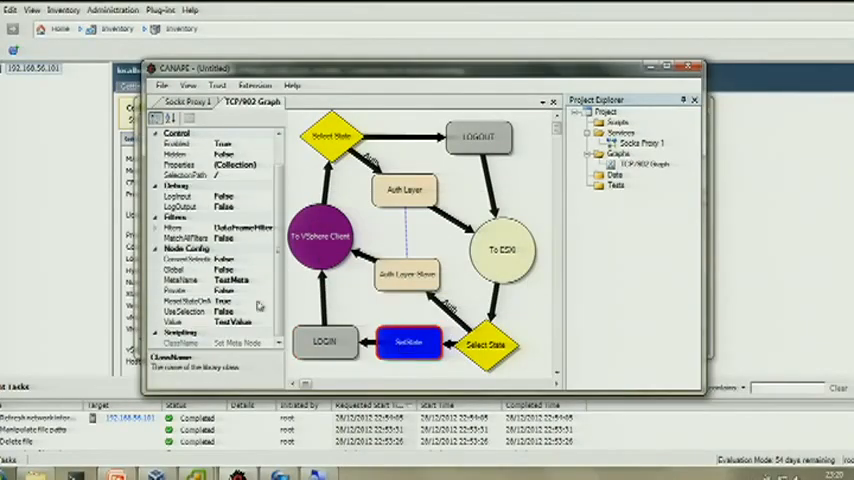
{"action": "left_click", "coordinate": [182, 280]}
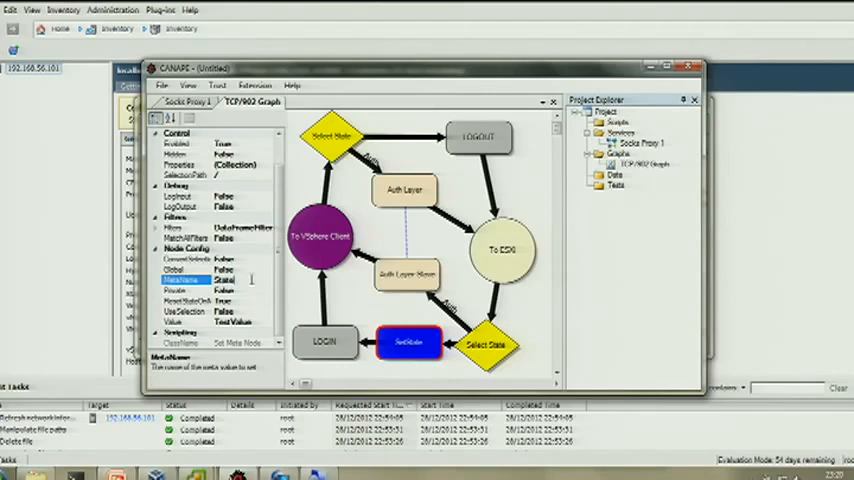
{"action": "left_click", "coordinate": [180, 321]}
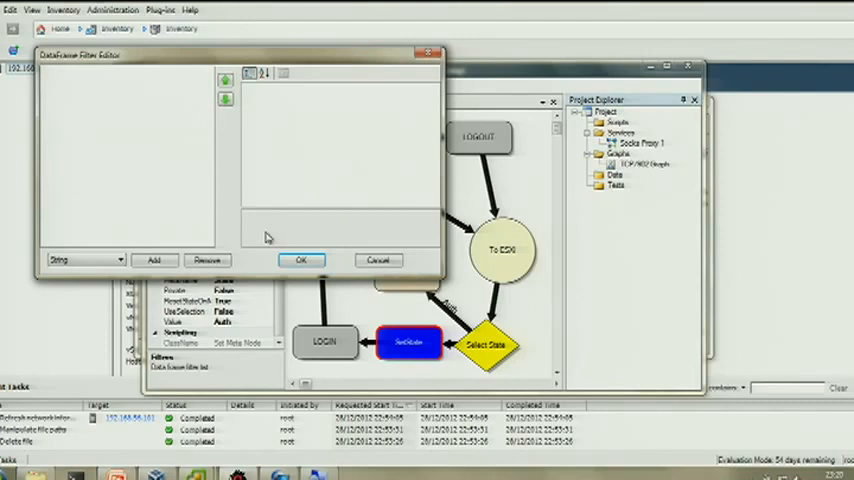
{"action": "mouse_move", "coordinate": [264, 256]}
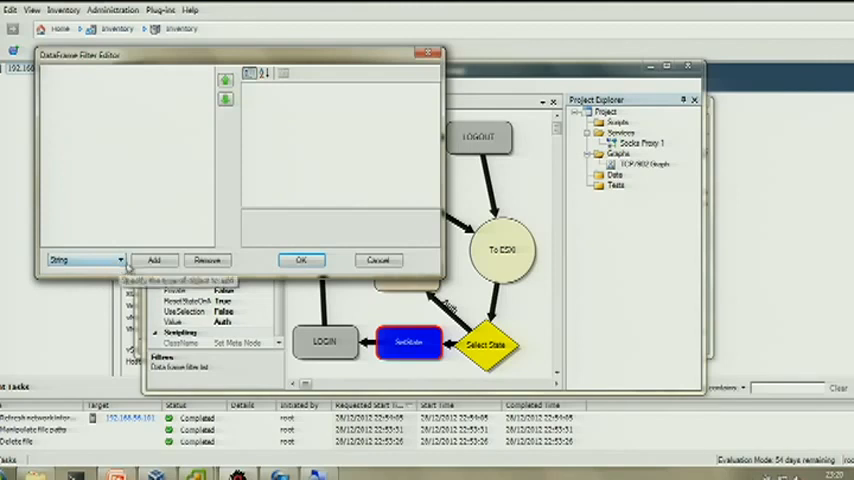
{"action": "left_click", "coordinate": [120, 260]}
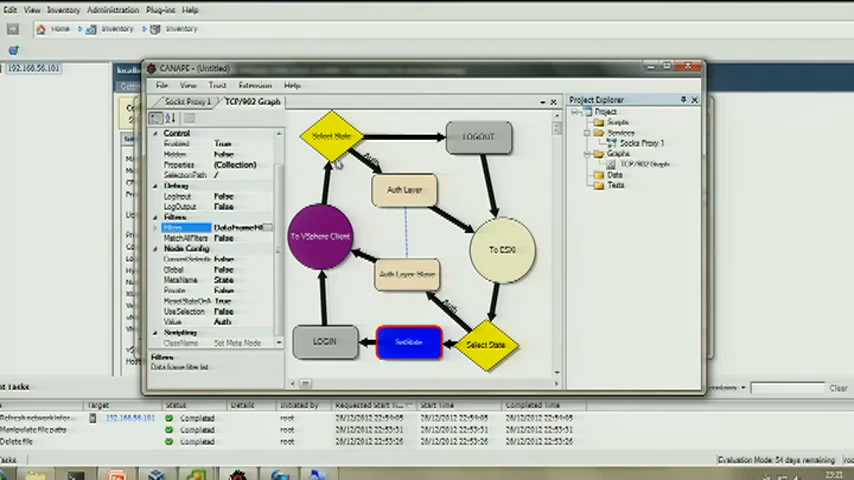
Route the Socks Proxy 1 port 902 filter through TCP/902 Graph
{"action": "left_click", "coordinate": [207, 117]}
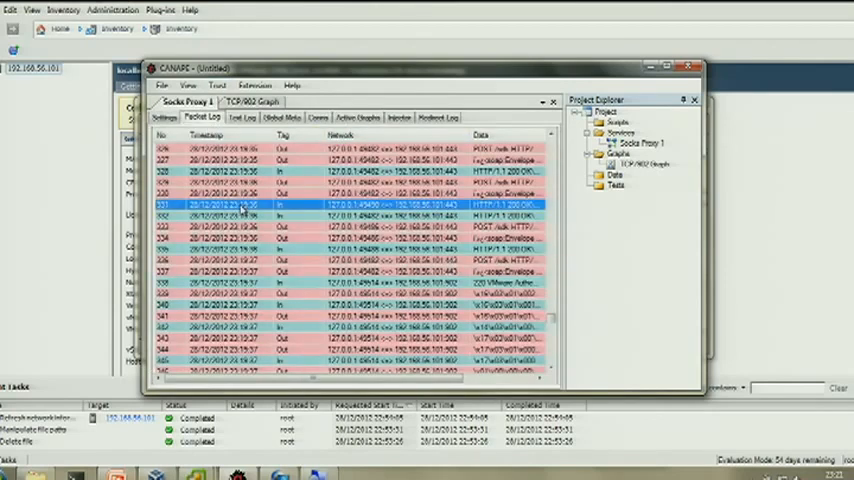
{"action": "left_click", "coordinate": [165, 117]}
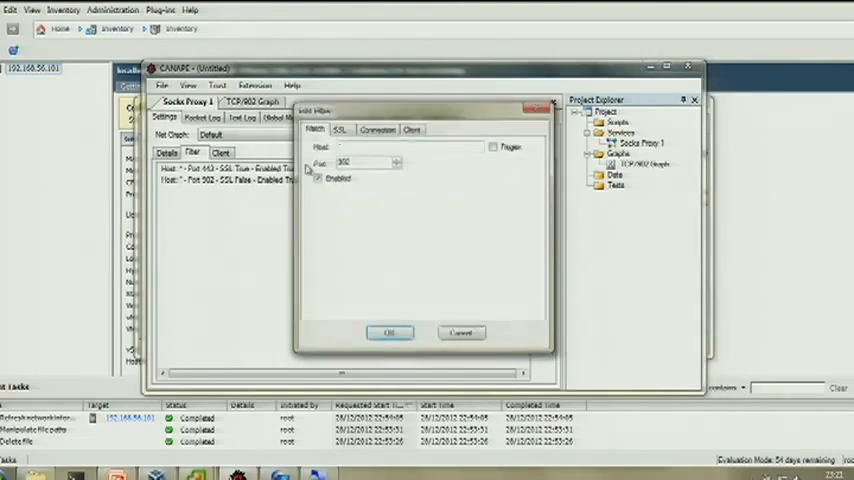
{"action": "left_click", "coordinate": [377, 129]}
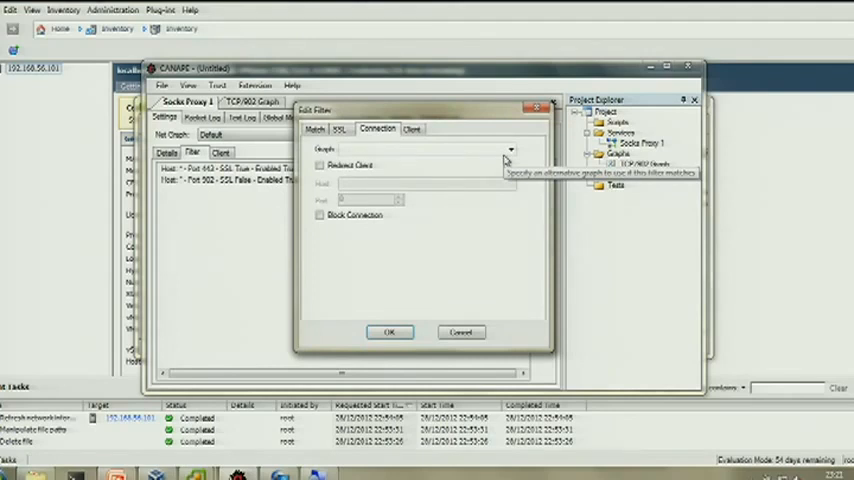
{"action": "mouse_move", "coordinate": [518, 148]}
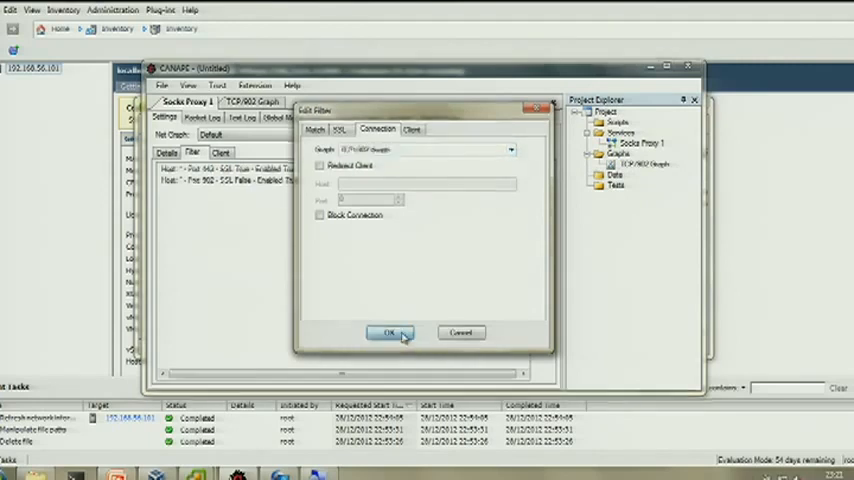
{"action": "left_click", "coordinate": [390, 332]}
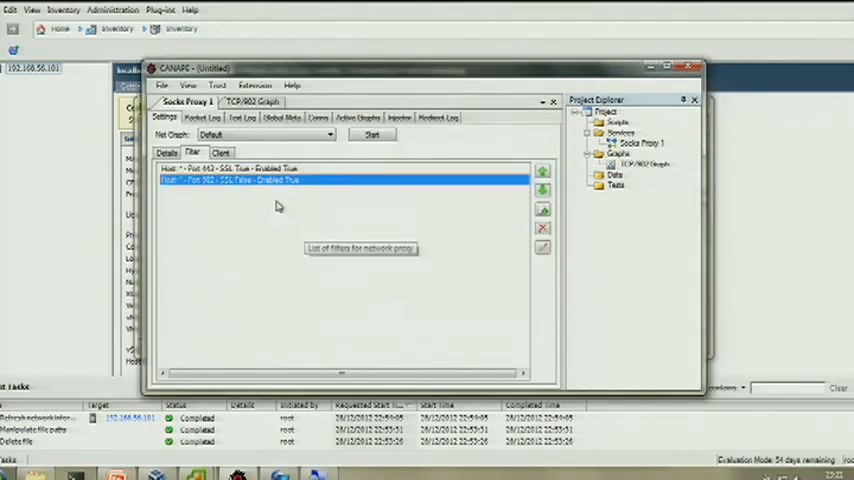
Select the filter in the proxy's list and start the Socks proxy
{"action": "left_click", "coordinate": [340, 168]}
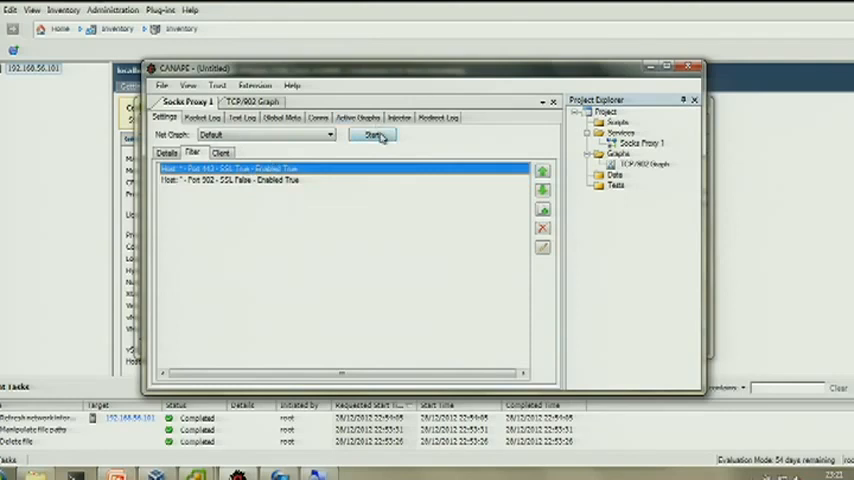
{"action": "left_click", "coordinate": [372, 135]}
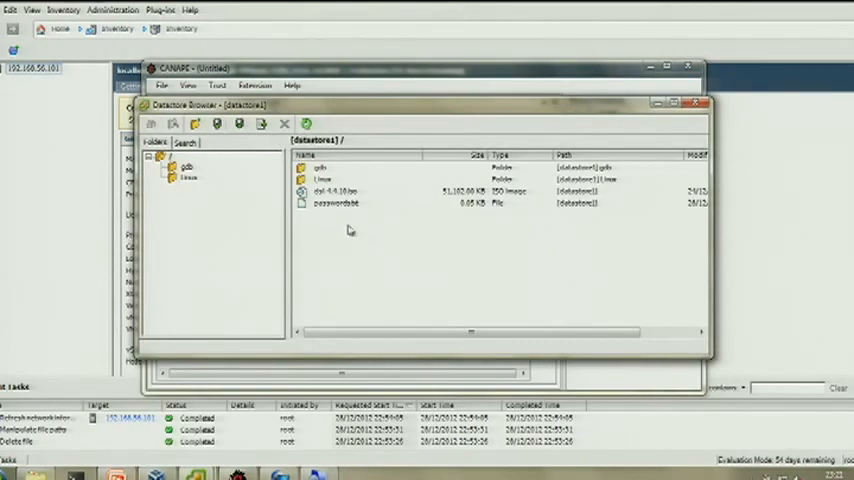
Delete the passwords file from datastore1 and dismiss the NFC server login error
{"action": "right_click", "coordinate": [335, 203]}
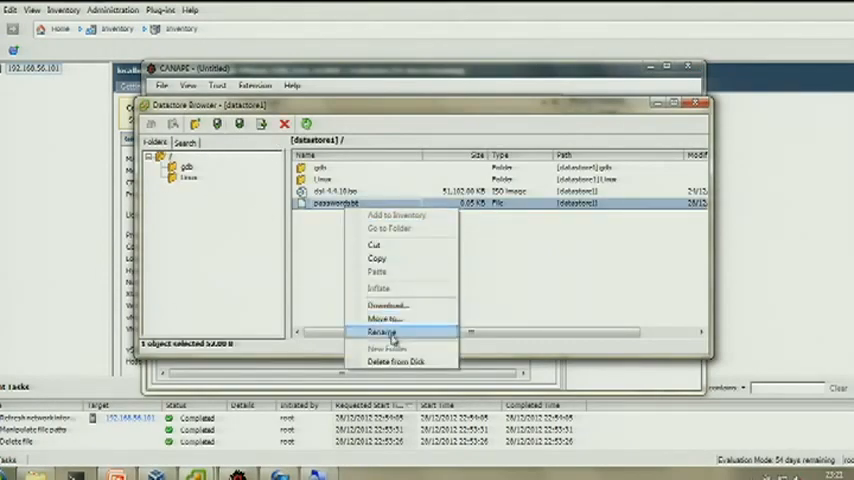
{"action": "left_click", "coordinate": [396, 361]}
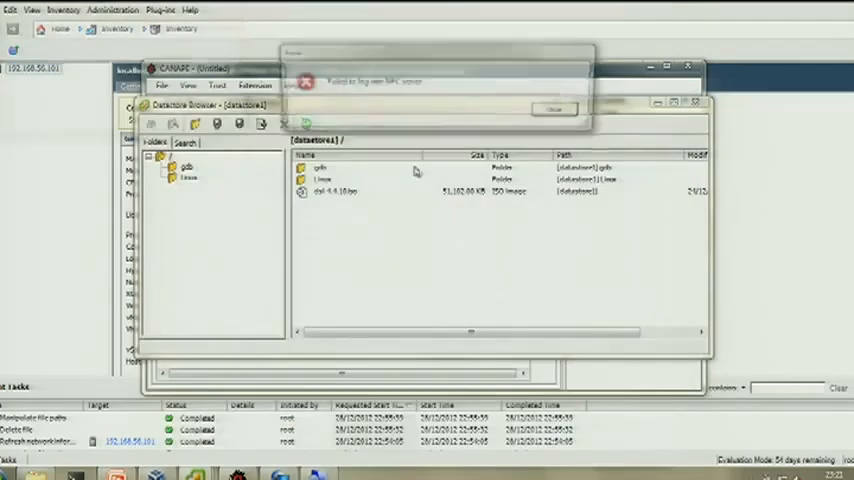
{"action": "left_click", "coordinate": [556, 108]}
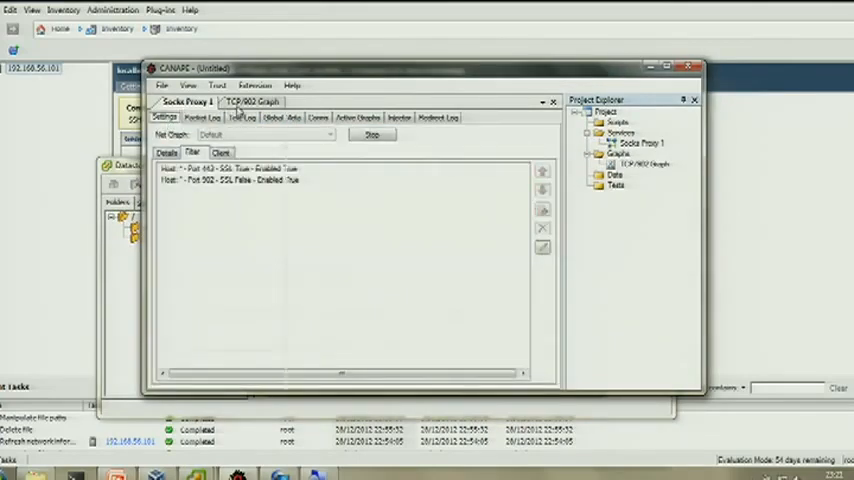
Review the SetState node's filters in TCP/902 Graph, cancel unchanged, then select the node
{"action": "left_click", "coordinate": [251, 102]}
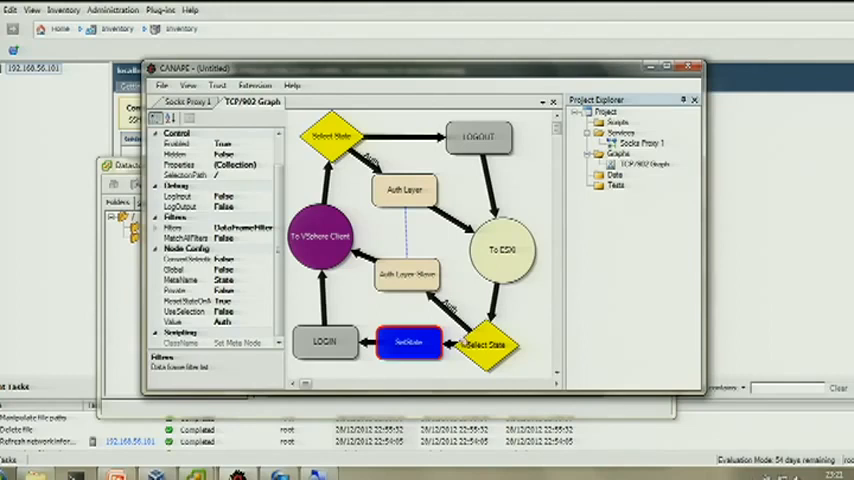
{"action": "left_click", "coordinate": [507, 345]}
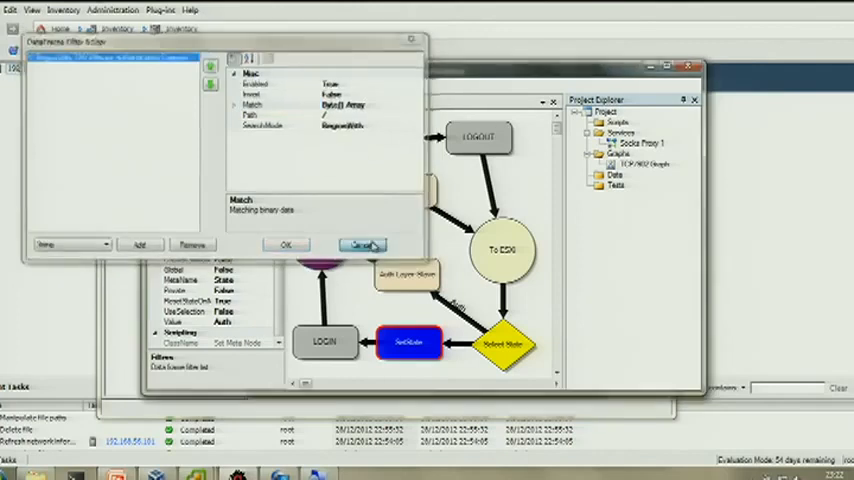
{"action": "left_click", "coordinate": [360, 245]}
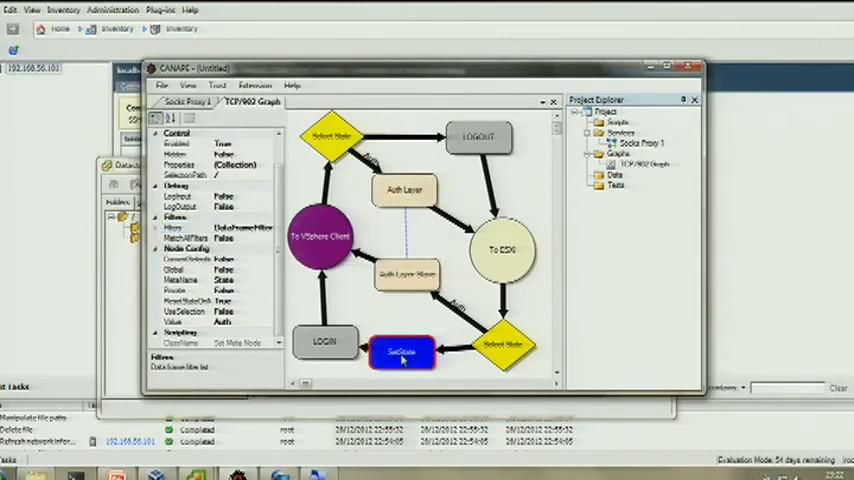
{"action": "left_click", "coordinate": [184, 101]}
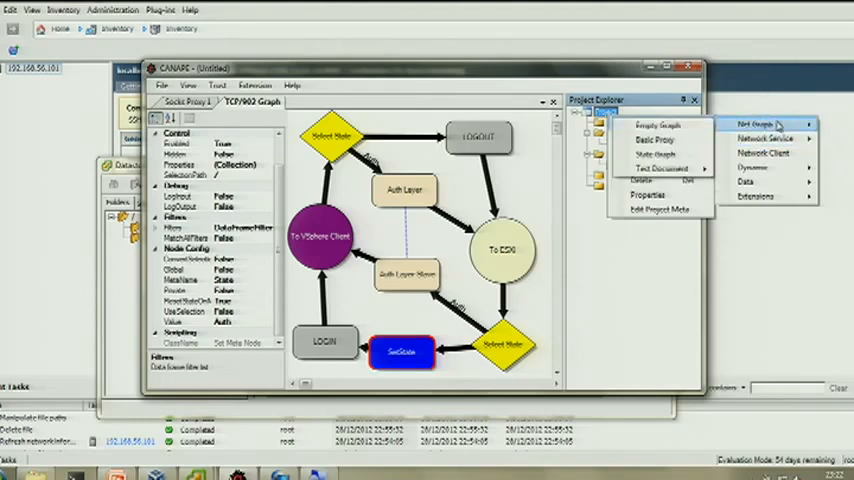
Add Net Graph 1 to the project and set Auth Layer's Graph property to it
{"action": "left_click", "coordinate": [759, 124]}
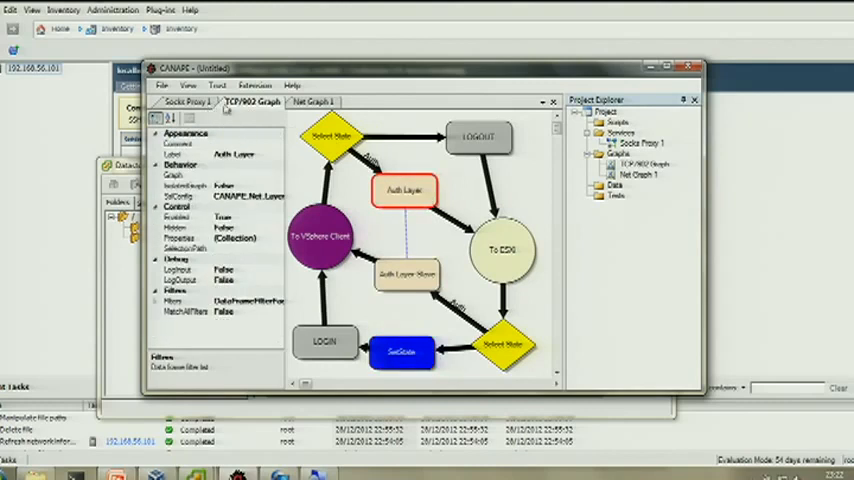
{"action": "left_click", "coordinate": [175, 175]}
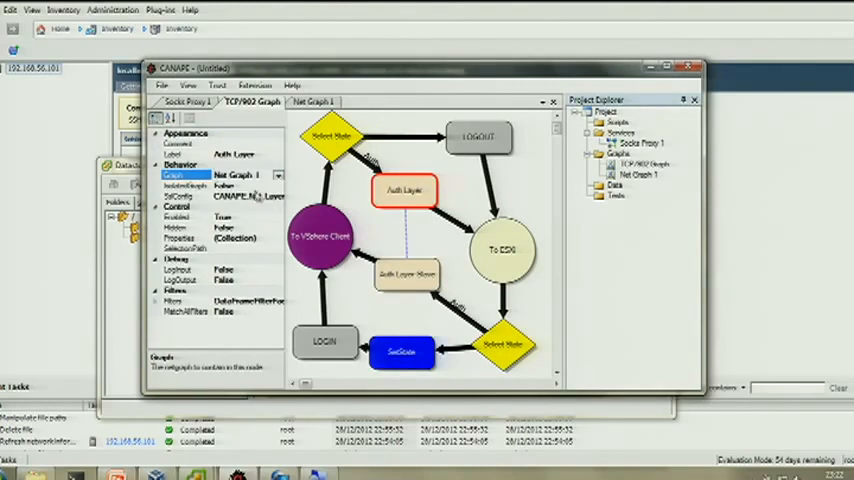
{"action": "left_click", "coordinate": [187, 101]}
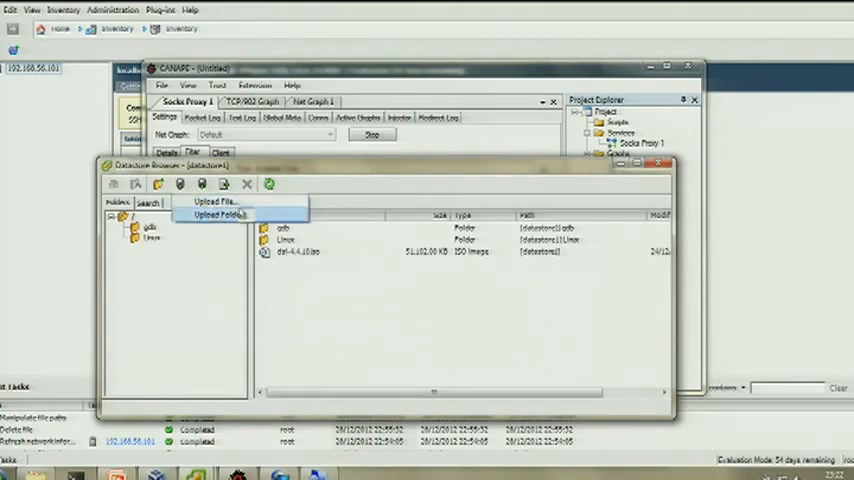
Choose Upload Folder in the datastore1 browser
{"action": "left_click", "coordinate": [214, 201]}
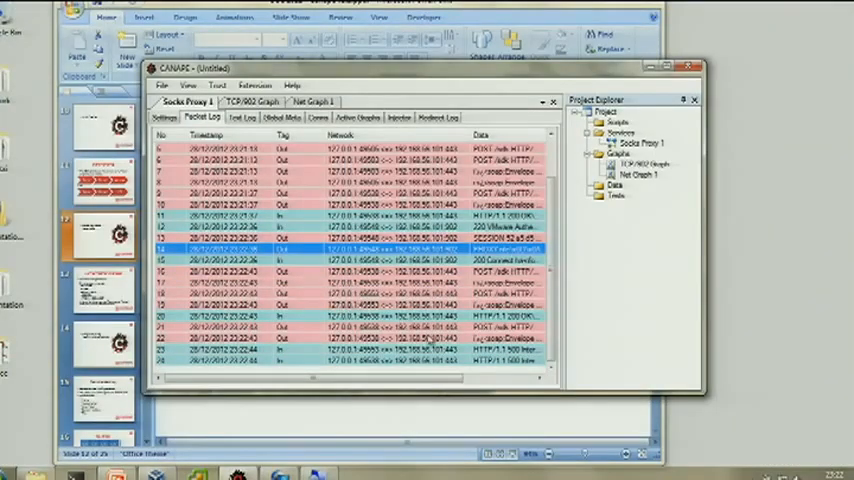
{"action": "scroll", "scroll_direction": "up", "scroll_amount": 3}
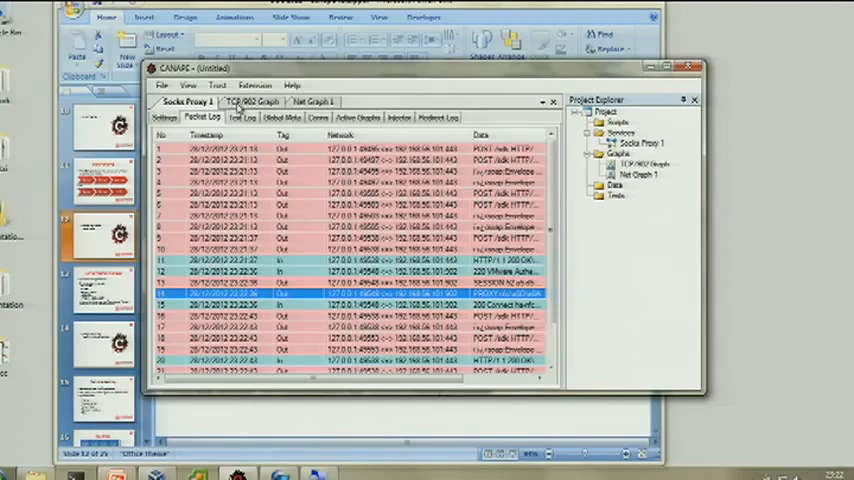
{"action": "left_click", "coordinate": [164, 117]}
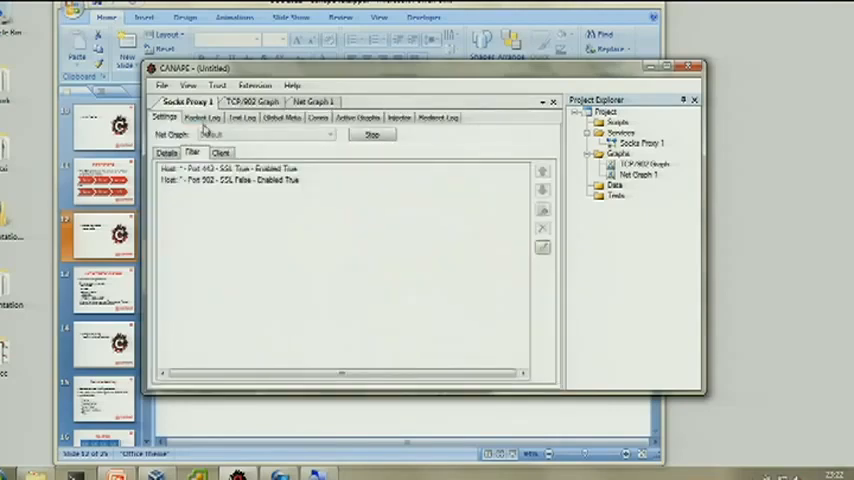
{"action": "left_click", "coordinate": [200, 117]}
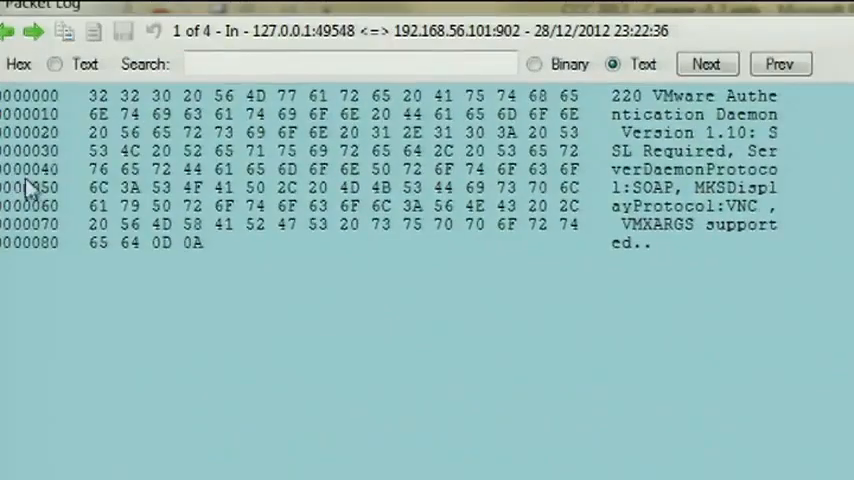
Step through the captured authentication packets in the Packet Log viewer
{"action": "left_click", "coordinate": [706, 63]}
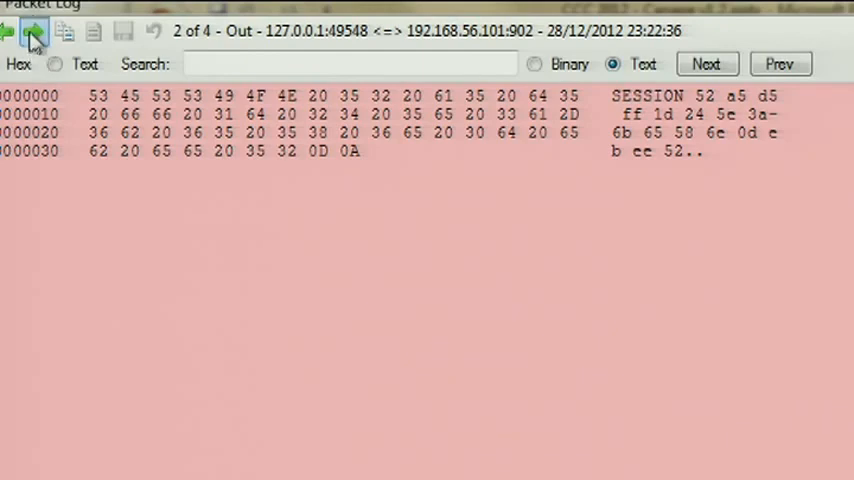
{"action": "left_click", "coordinate": [33, 32]}
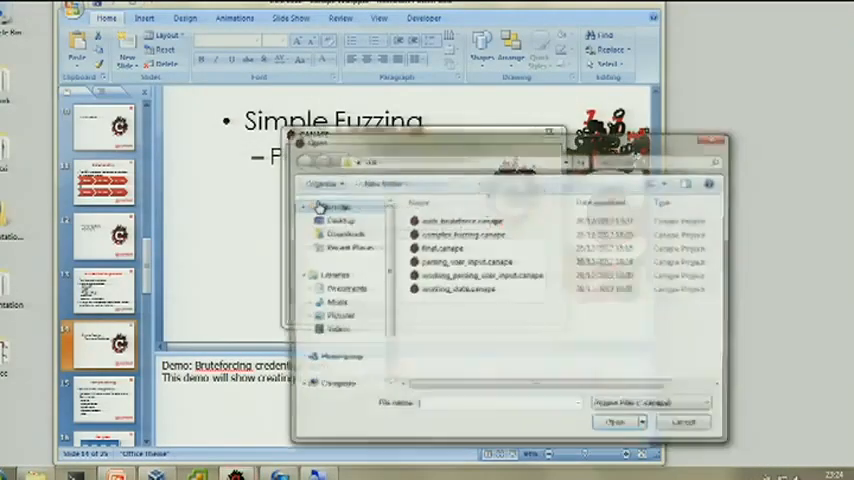
Open auth_bruteforce.canape from the Open dialog
{"action": "left_click", "coordinate": [614, 421]}
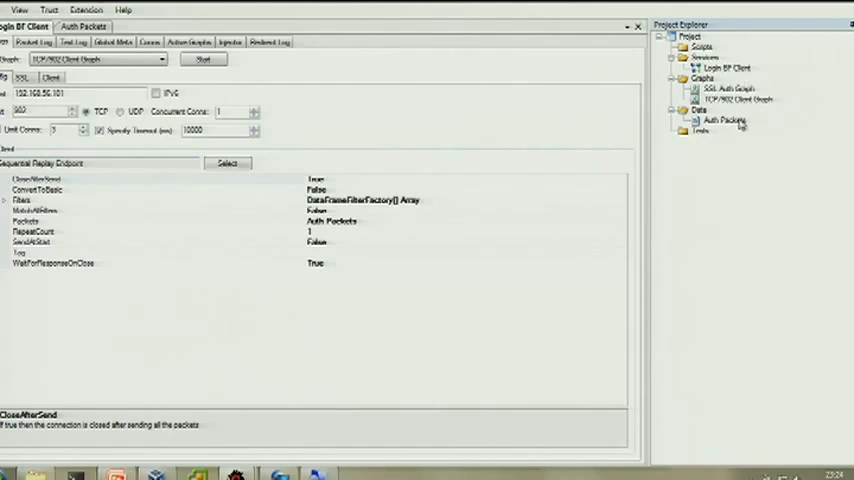
Open SSL Auth Graph and select its Text List Fuzzer node
{"action": "double_click", "coordinate": [723, 89]}
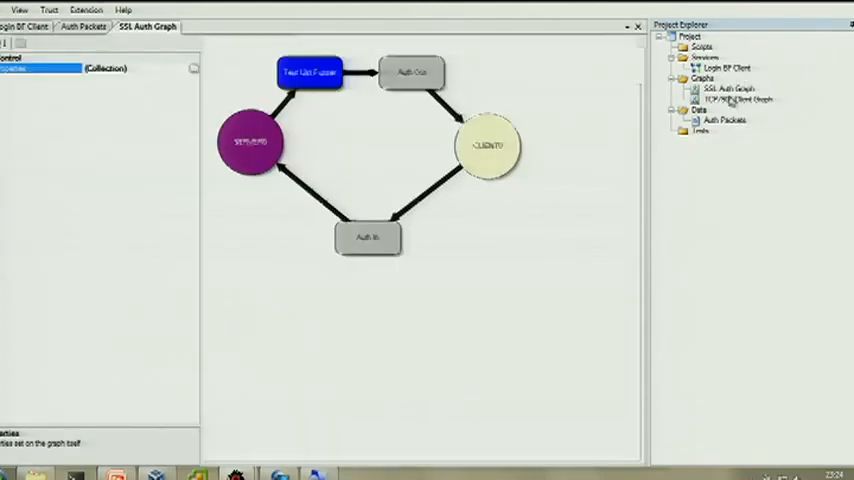
{"action": "left_click", "coordinate": [310, 72]}
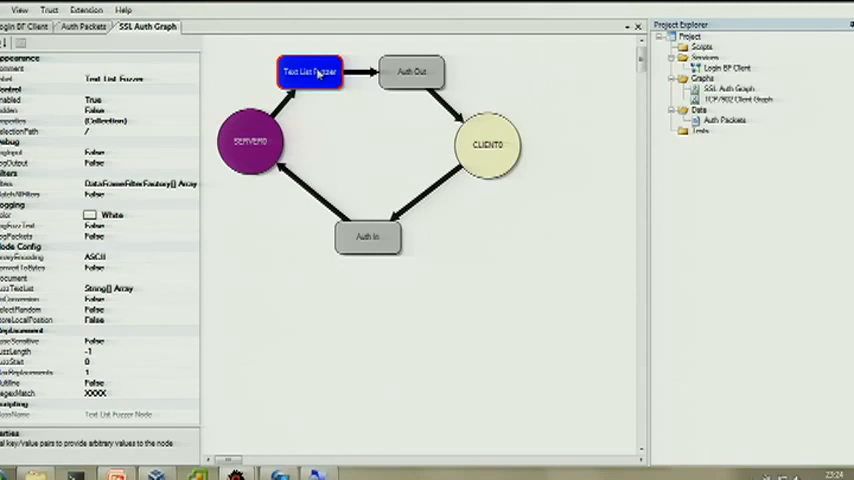
{"action": "mouse_move", "coordinate": [199, 301]}
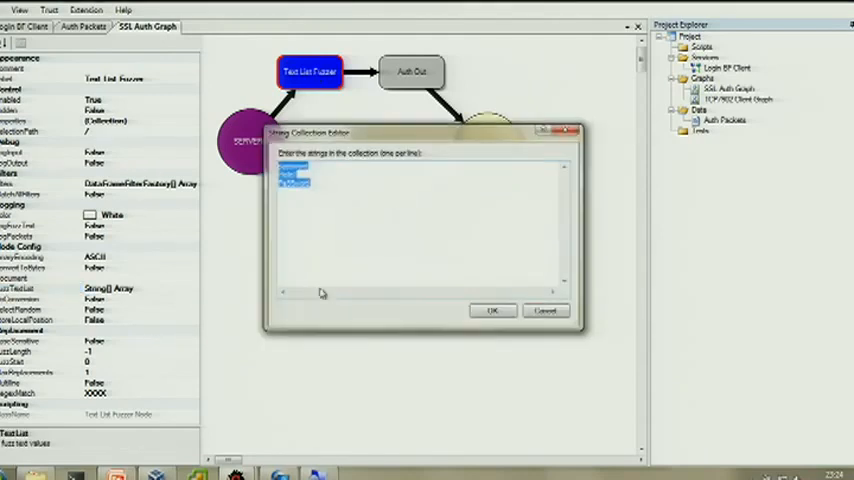
Accept the three candidate passwords in the String Collection Editor unchanged
{"action": "left_click", "coordinate": [377, 197]}
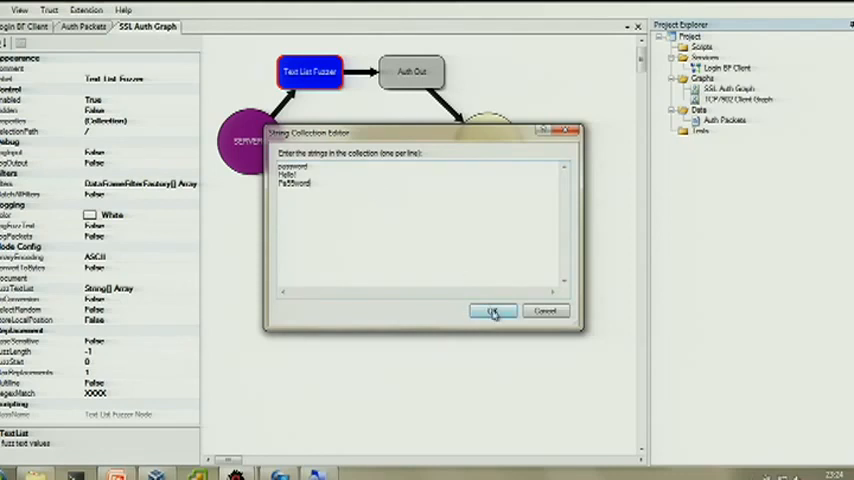
{"action": "left_click", "coordinate": [491, 311]}
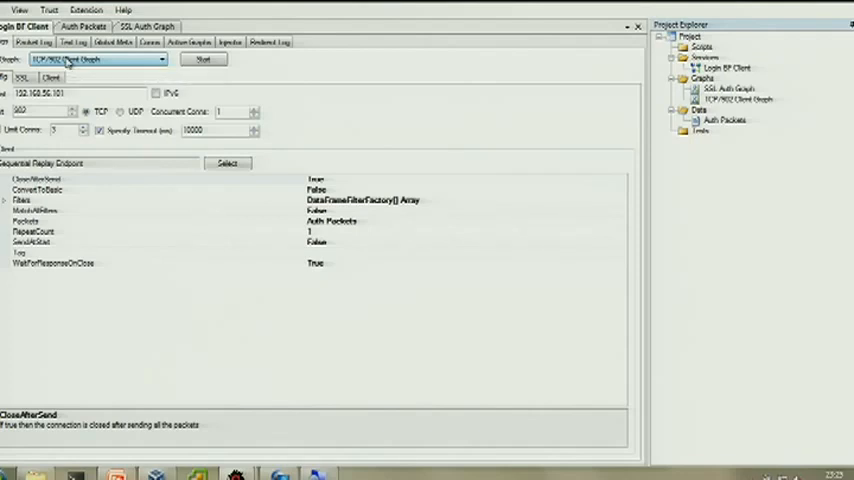
{"action": "mouse_move", "coordinate": [586, 135]}
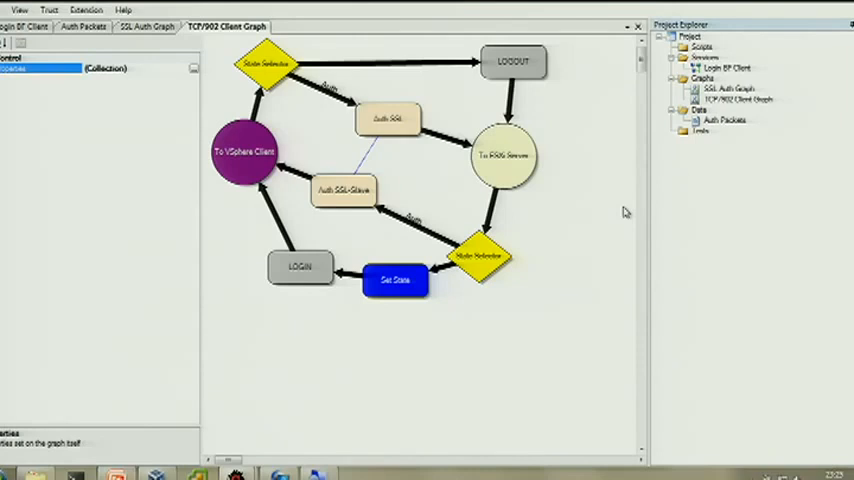
Review the earlier captured packet log, return to Login BF Client settings, and open an empty live packet log
{"action": "left_click", "coordinate": [146, 26]}
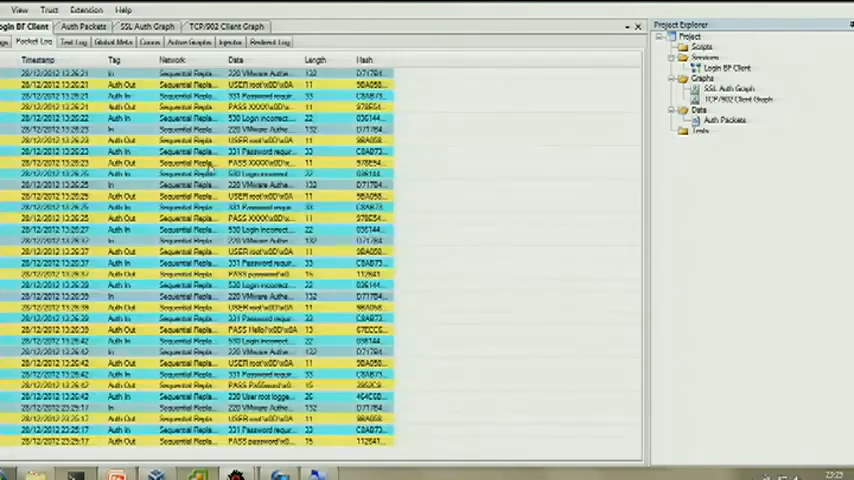
{"action": "left_click", "coordinate": [200, 285]}
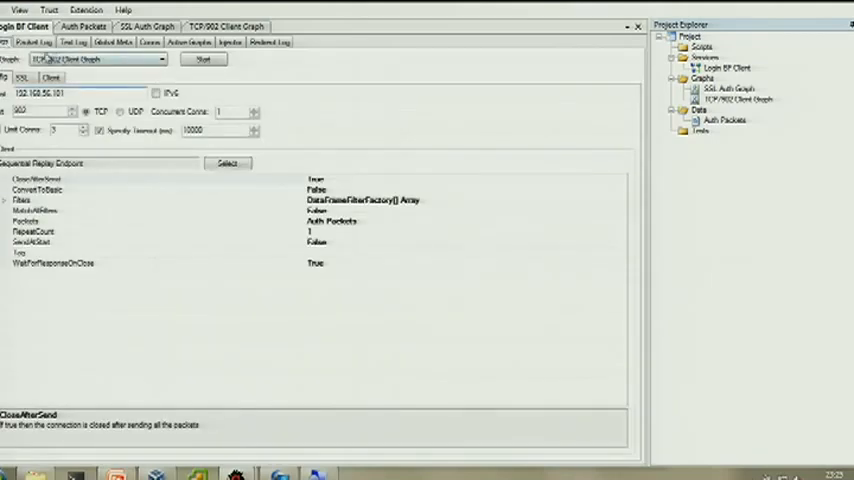
{"action": "left_click", "coordinate": [33, 42]}
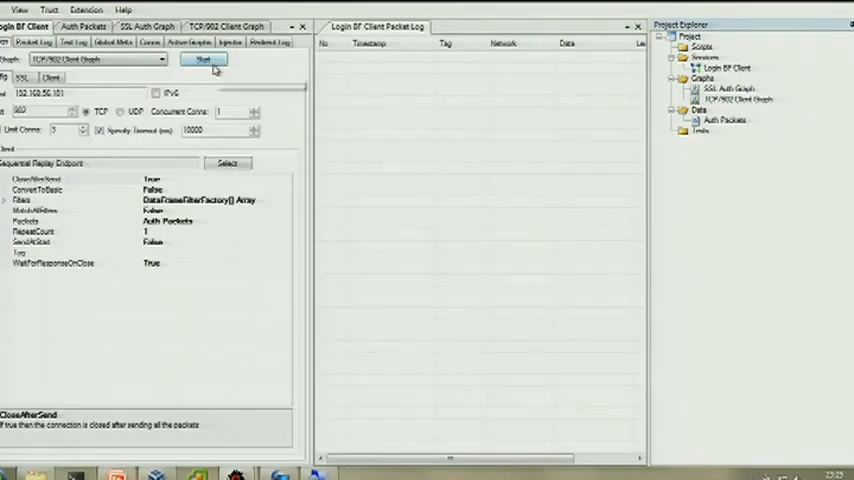
Start the Login BF Client replay, filling the live log with 15 login-incorrect authentication exchanges
{"action": "left_click", "coordinate": [203, 59]}
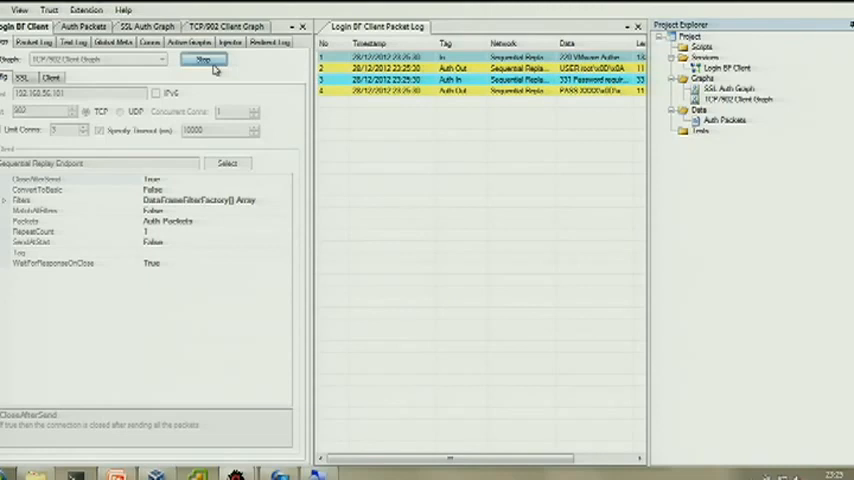
{"action": "left_click", "coordinate": [204, 58]}
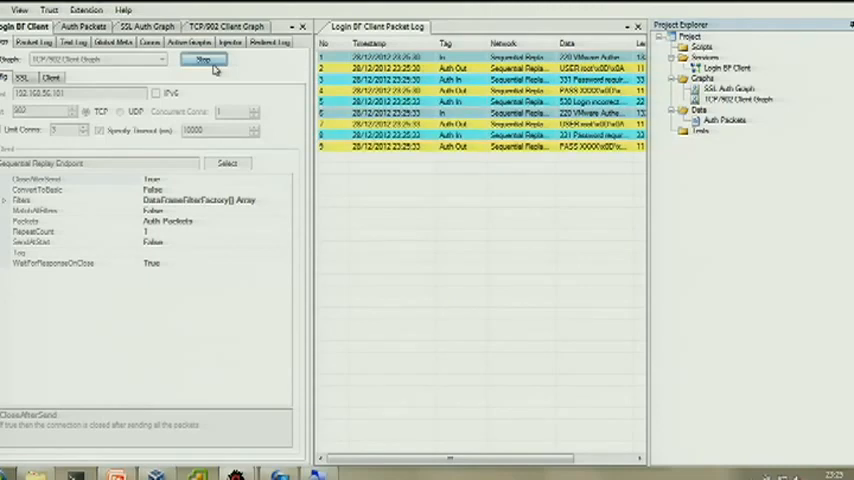
{"action": "left_click", "coordinate": [205, 59]}
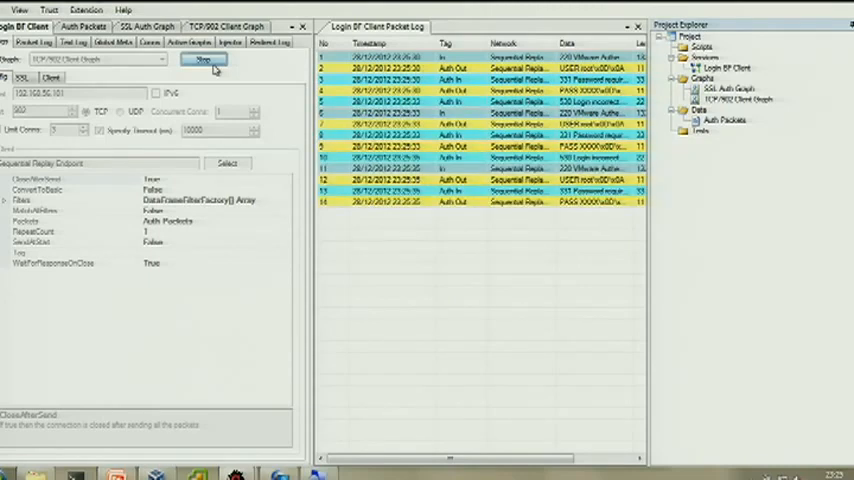
{"action": "left_click", "coordinate": [204, 59]}
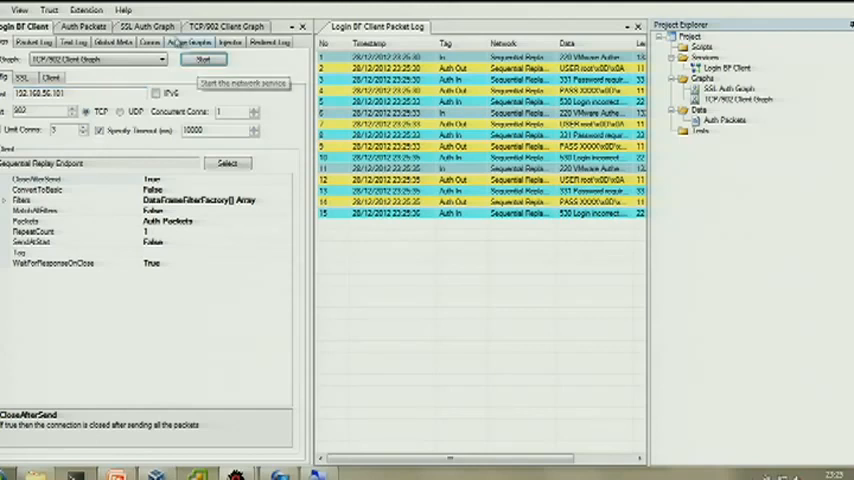
Check the XXXX placeholder in Auth Packets and the Auth SSL node in TCP/902 Client Graph
{"action": "left_click", "coordinate": [83, 26]}
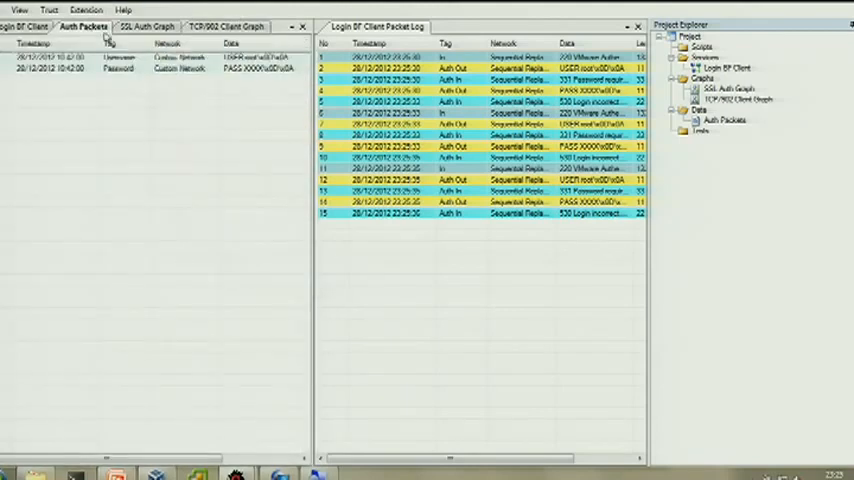
{"action": "left_click", "coordinate": [144, 26]}
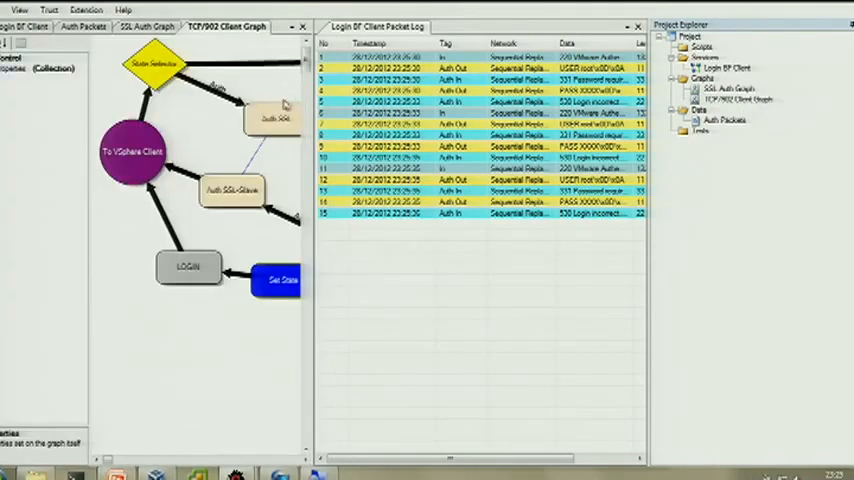
{"action": "left_click", "coordinate": [273, 119]}
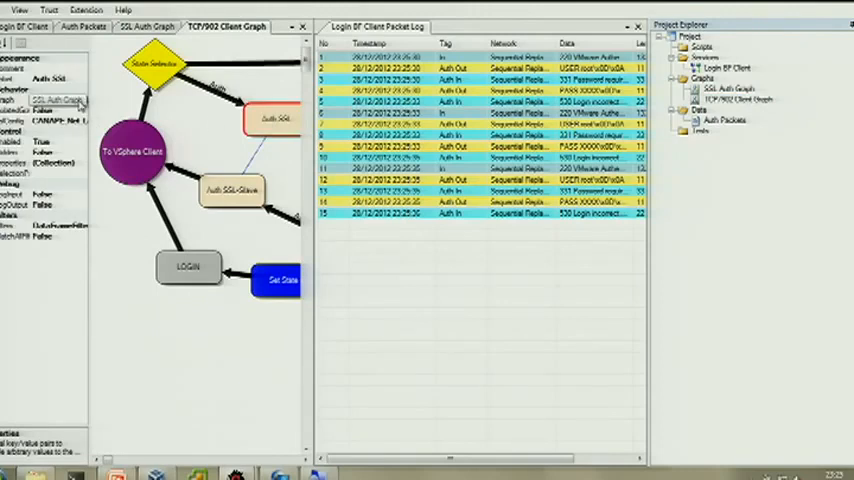
Confirm the Auth SSL node's Graph dropdown and view the Text List Fuzzer's RegexMatch property
{"action": "left_click", "coordinate": [225, 26]}
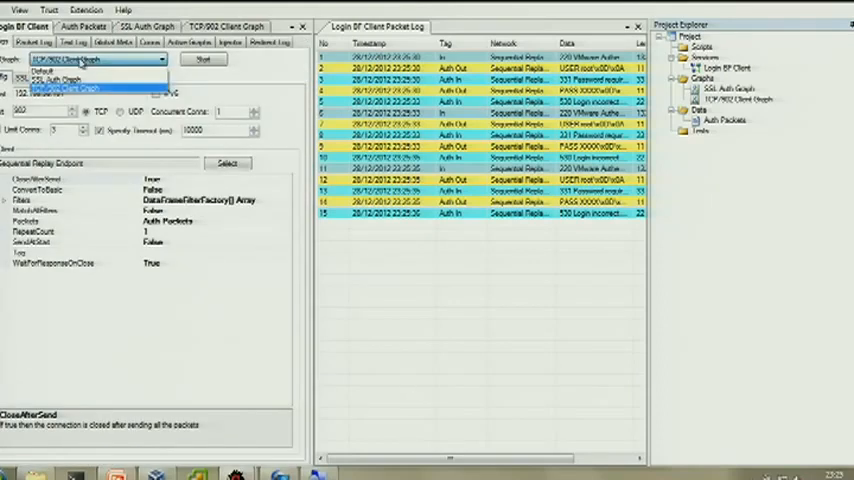
{"action": "left_click", "coordinate": [66, 91]}
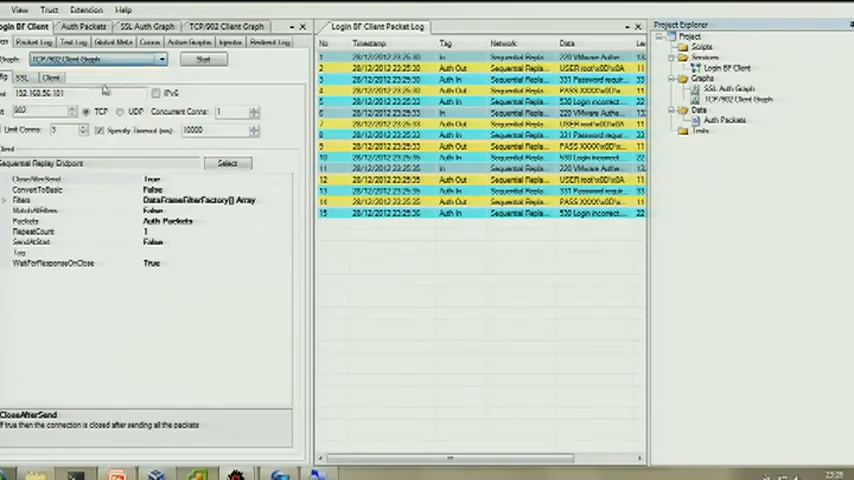
{"action": "left_click", "coordinate": [226, 26]}
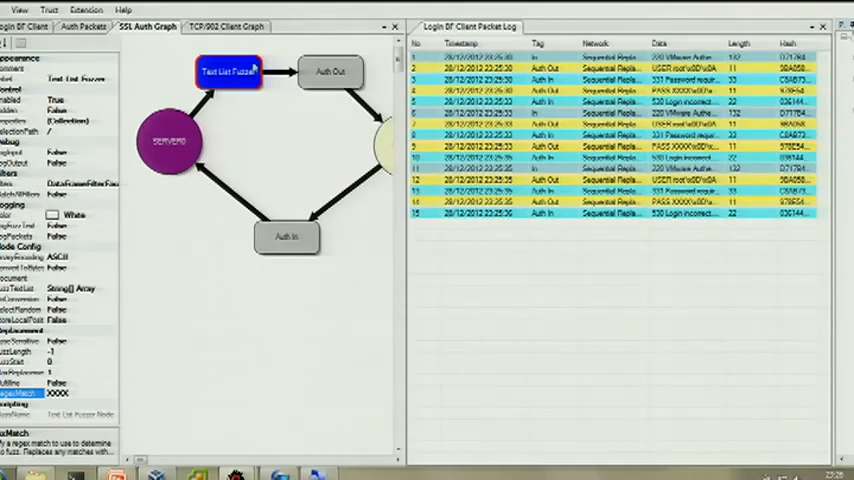
Inspect a logged replay packet, clear the live packet log, and restart the Login BF Client
{"action": "left_click", "coordinate": [82, 26]}
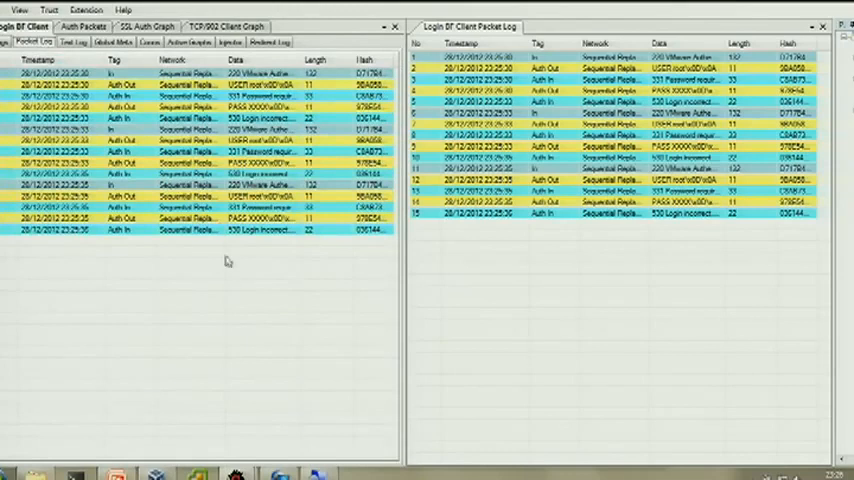
{"action": "left_click", "coordinate": [200, 185]}
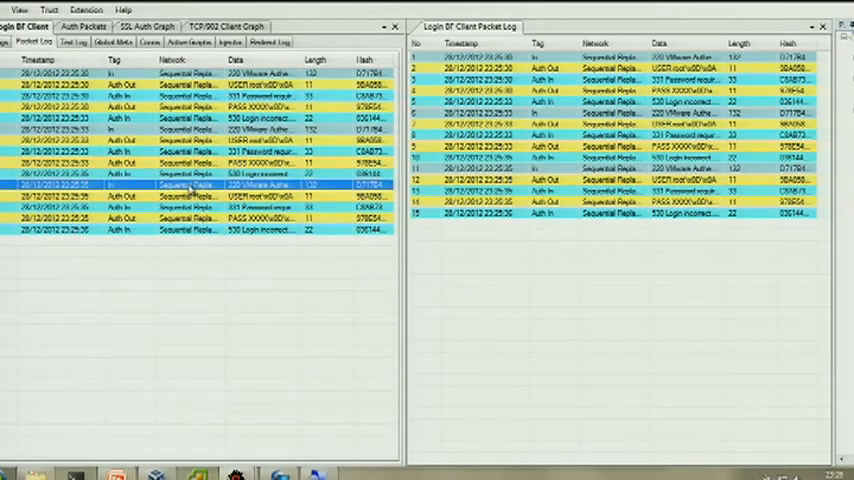
{"action": "left_click", "coordinate": [75, 41]}
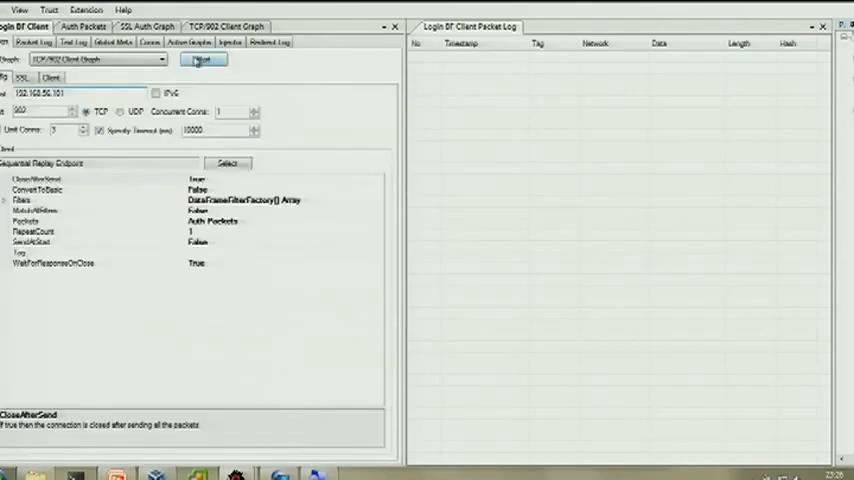
{"action": "left_click", "coordinate": [203, 59]}
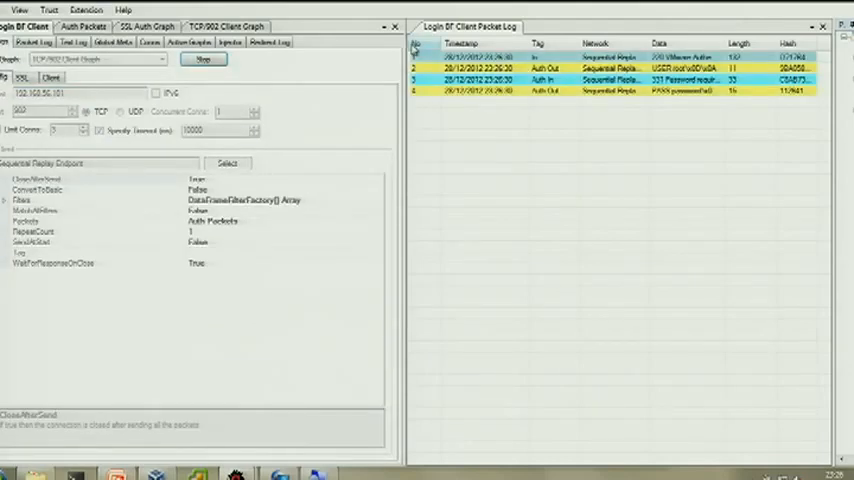